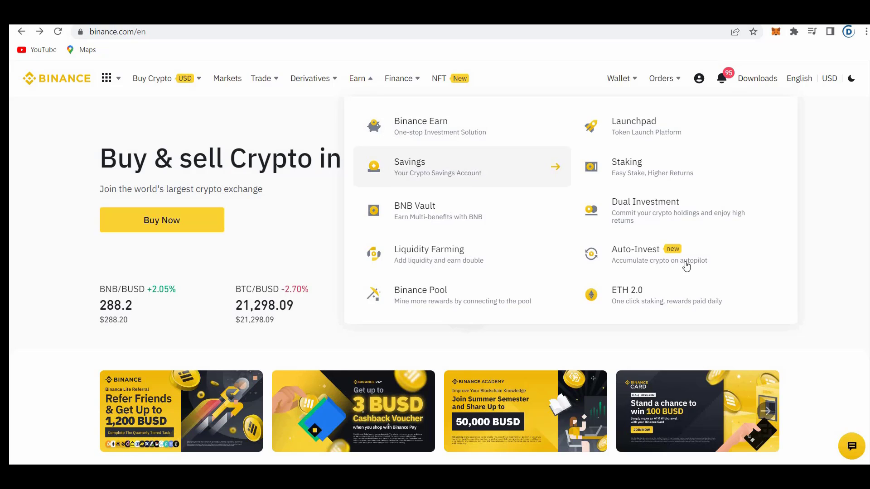
Scroll to the Auto-Invest product table and start creating a plan from the BTC row.
{"action": "left_click", "coordinate": [635, 249]}
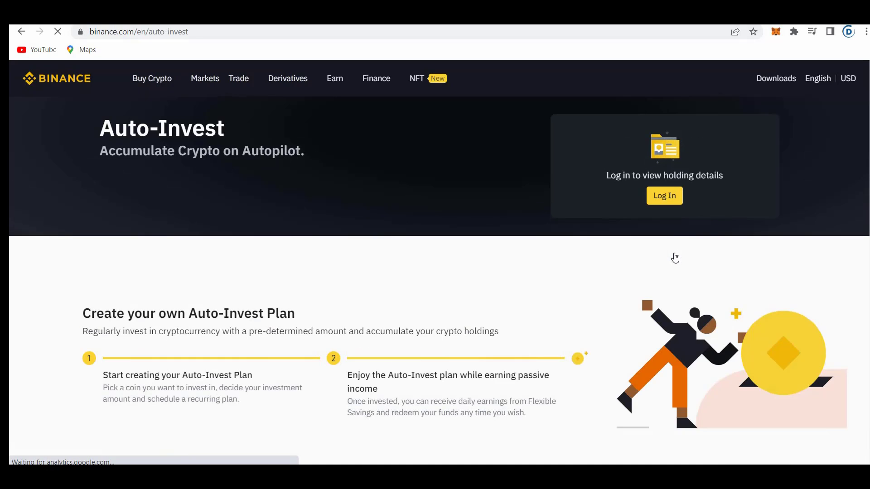
{"action": "scroll", "scroll_direction": "down", "scroll_amount": 3}
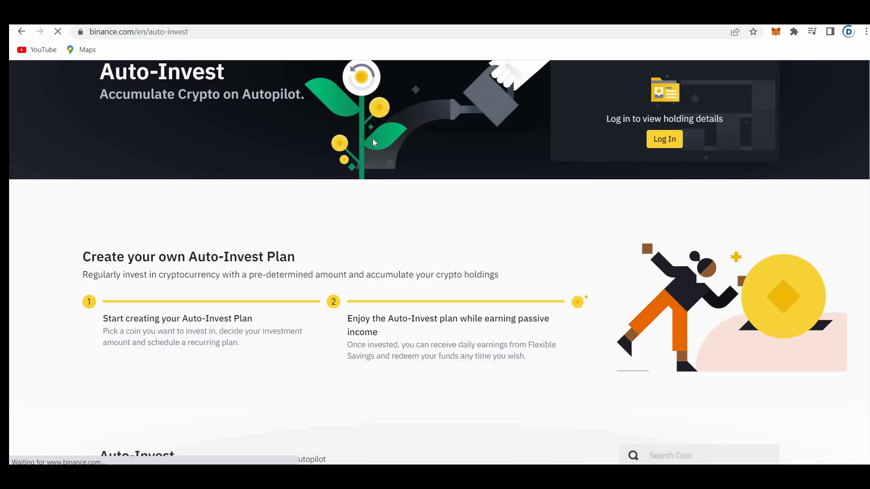
{"action": "scroll", "scroll_direction": "down", "scroll_amount": 3}
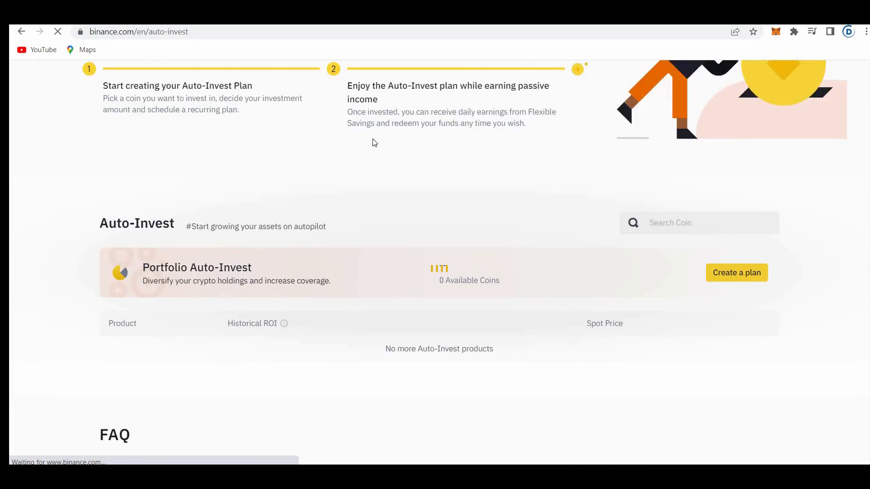
{"action": "scroll", "scroll_direction": "down", "scroll_amount": 3}
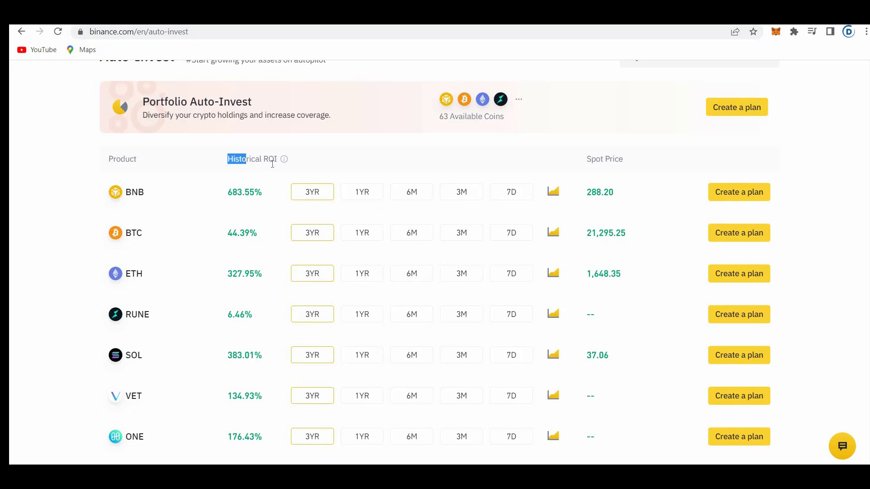
{"action": "scroll", "scroll_direction": "down", "scroll_amount": 3}
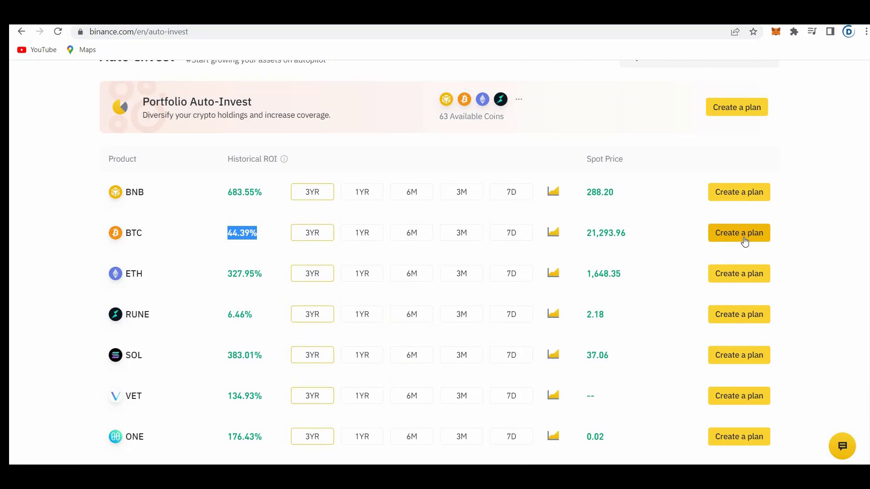
{"action": "left_click", "coordinate": [738, 233]}
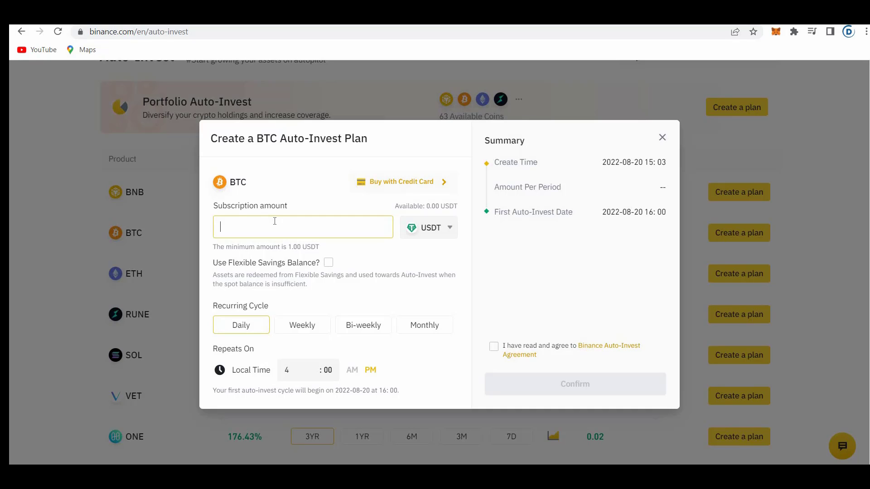
Enter a 100 USDT daily BTC subscription and accept the Auto-Invest Agreement.
{"action": "type", "text": "100"}
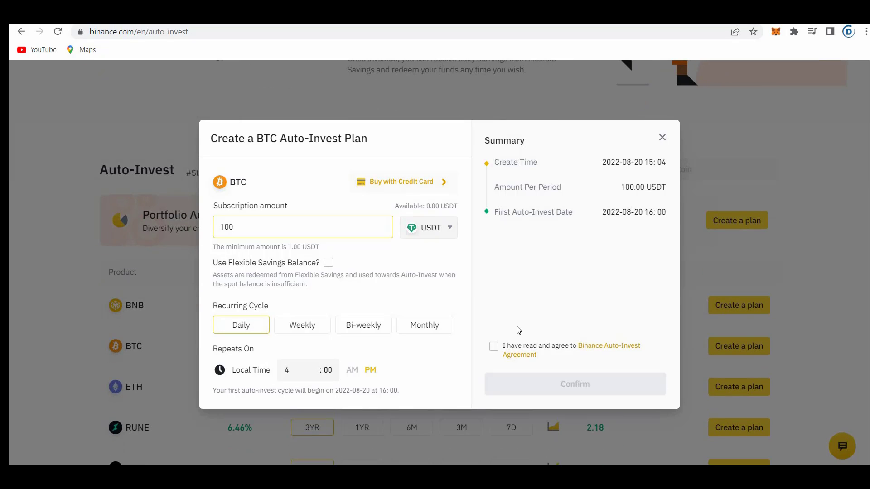
{"action": "left_click", "coordinate": [492, 346]}
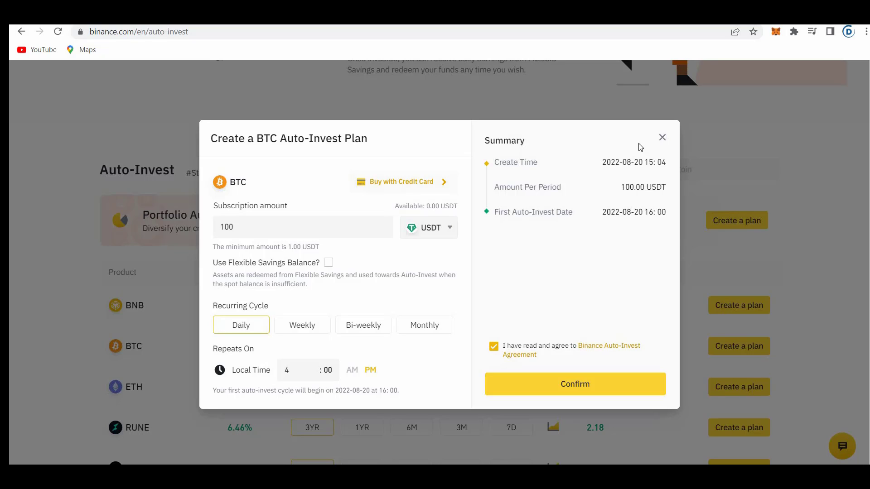
{"action": "mouse_move", "coordinate": [616, 141]}
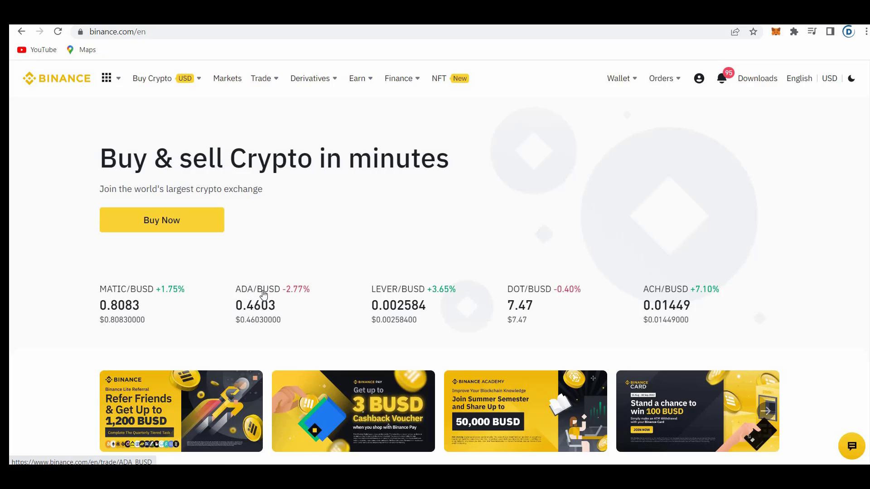
From a homepage market pair, search 'btc' and switch the spot trading page to BTC/USDT.
{"action": "left_click", "coordinate": [263, 289]}
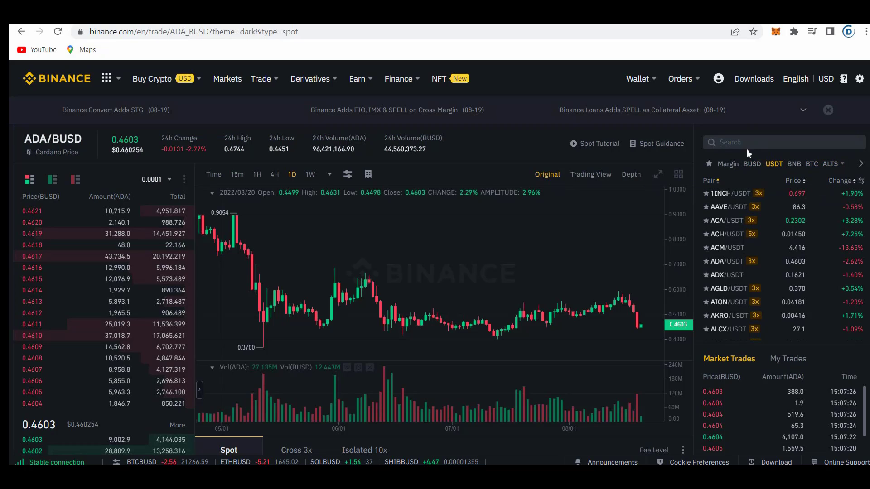
{"action": "type", "text": "btc"}
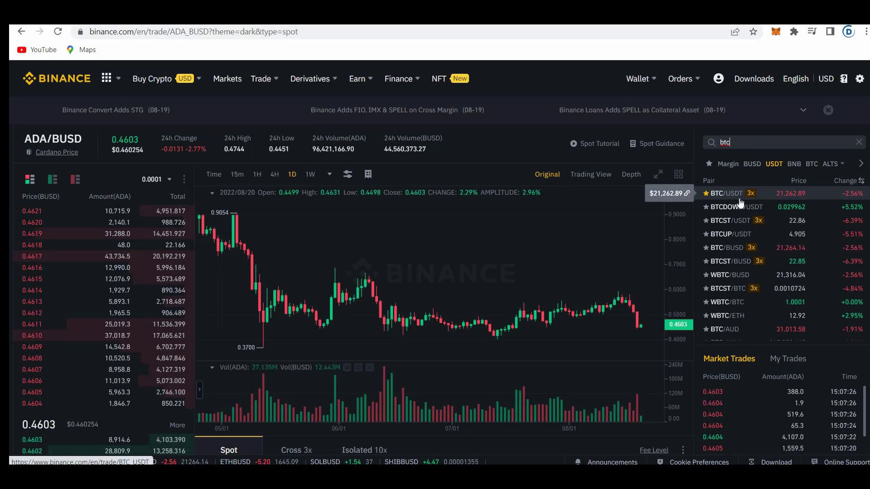
{"action": "left_click", "coordinate": [722, 193]}
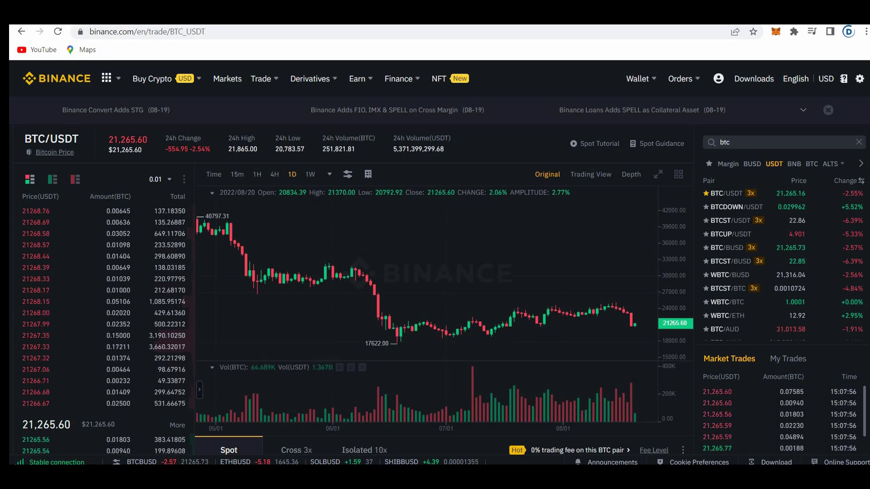
Submit a limit buy for 0.04702 BTC at 21264.41 USDT, refused for insufficient balance.
{"action": "scroll", "scroll_direction": "down", "scroll_amount": 3}
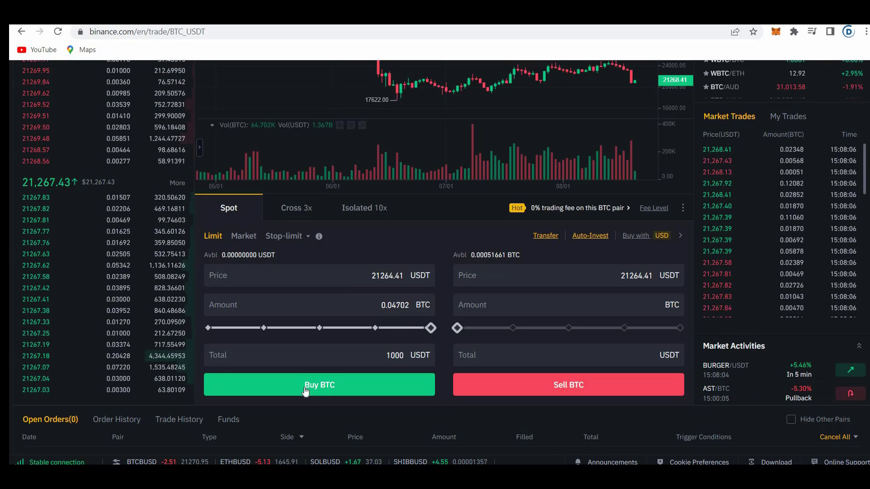
{"action": "left_click", "coordinate": [319, 384]}
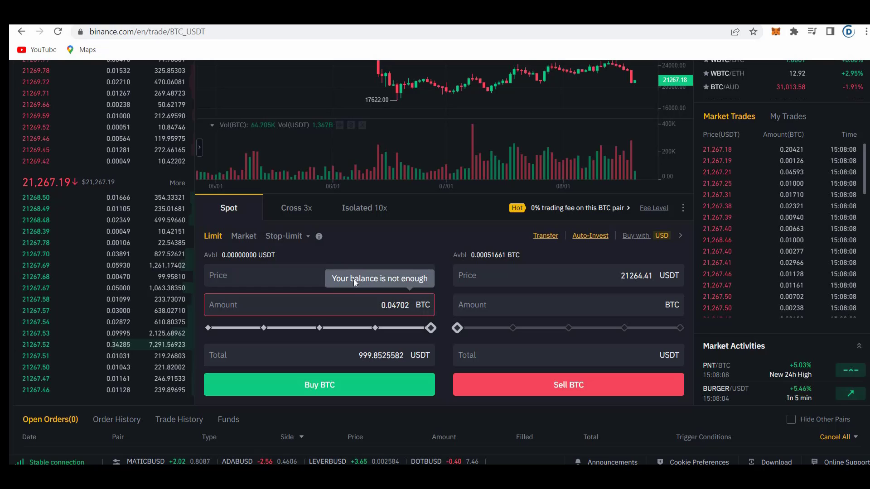